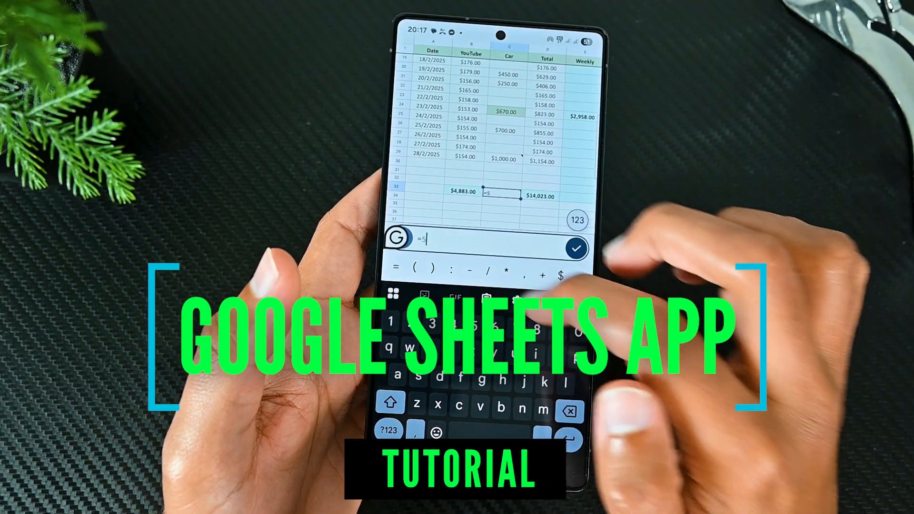
- Create a new blank Google Sheets spreadsheet inside the Car Data folder in Drive
{"action": "type", "text": "+5"}
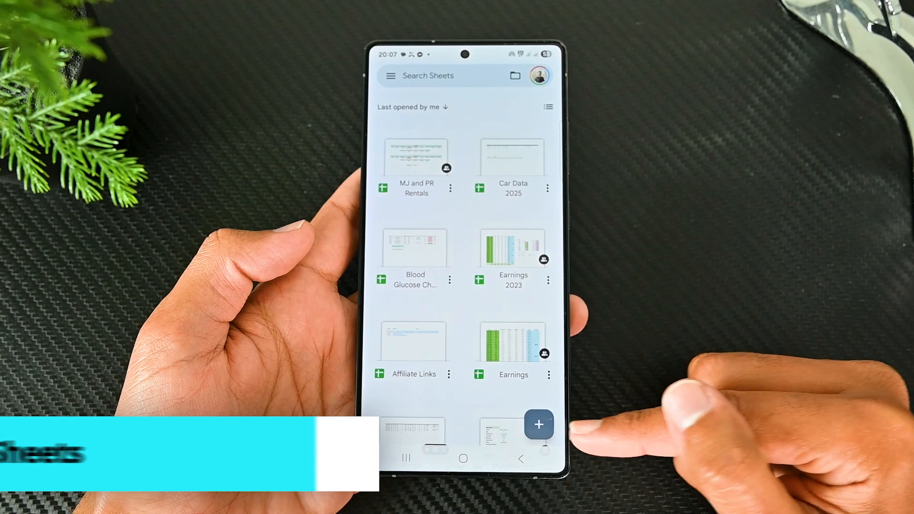
{"action": "left_click", "coordinate": [539, 424]}
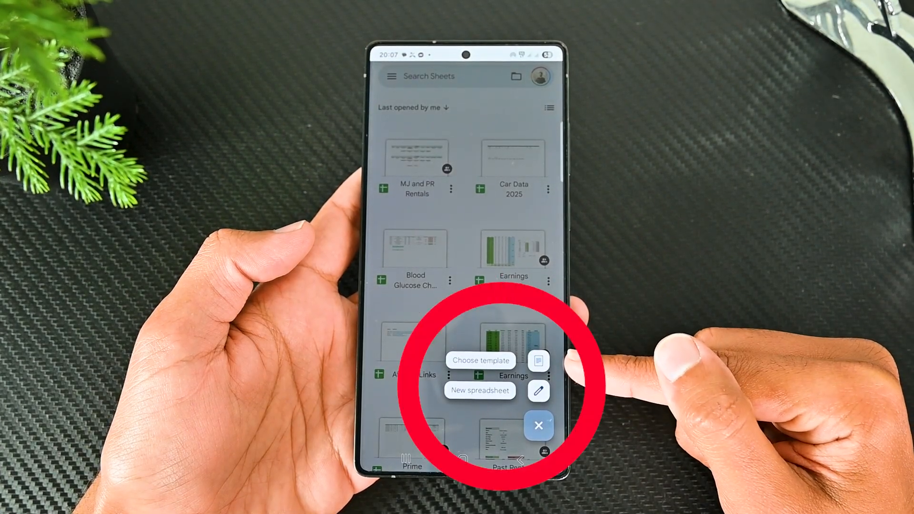
{"action": "left_click", "coordinate": [481, 360]}
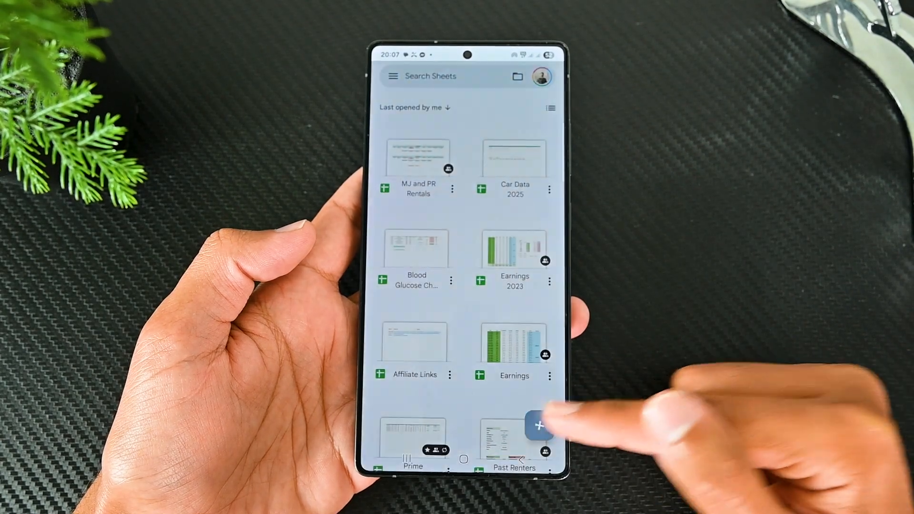
{"action": "left_click", "coordinate": [538, 425]}
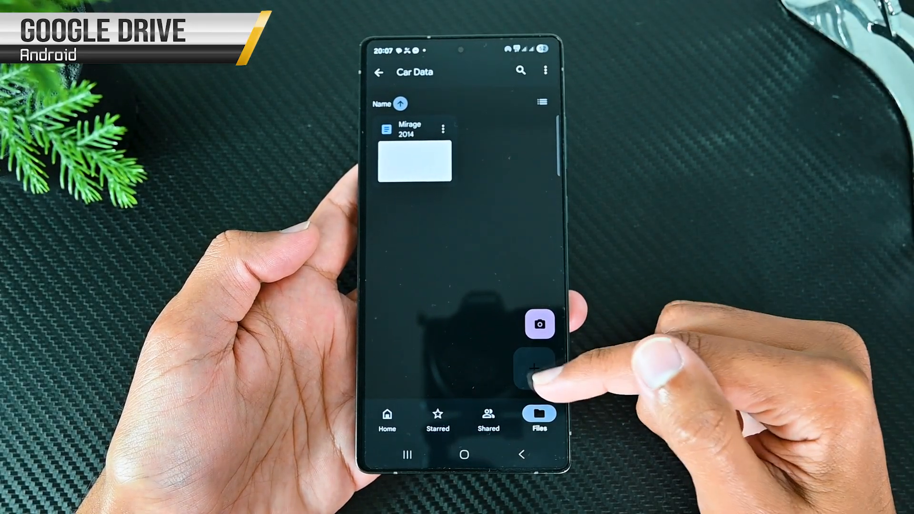
{"action": "left_click", "coordinate": [537, 362]}
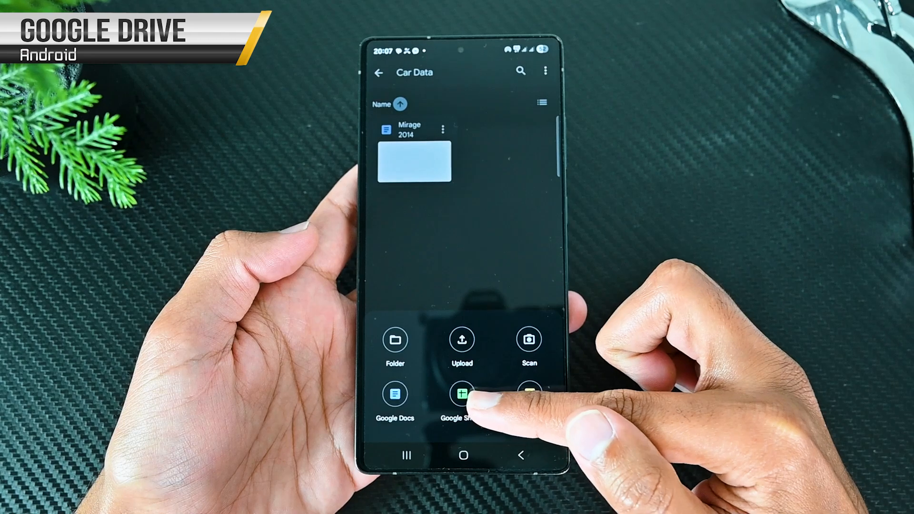
{"action": "left_click", "coordinate": [462, 393]}
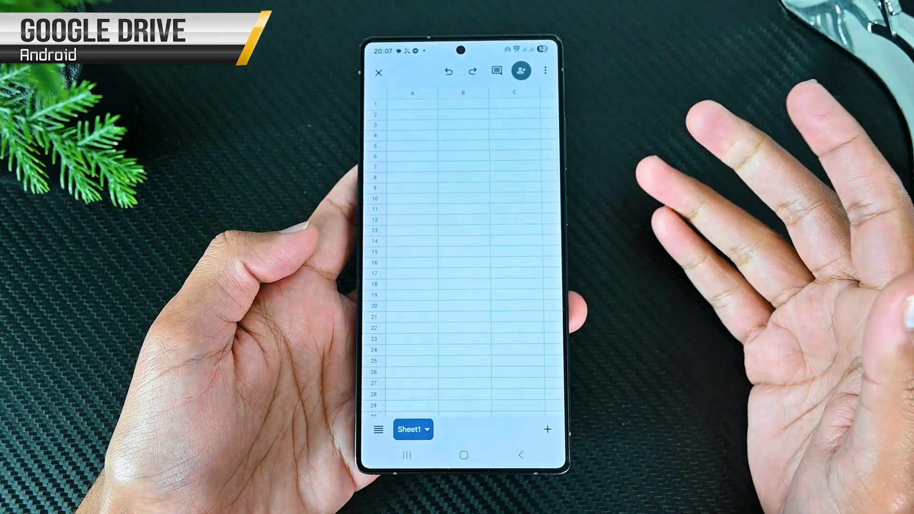
{"action": "left_click", "coordinate": [379, 72]}
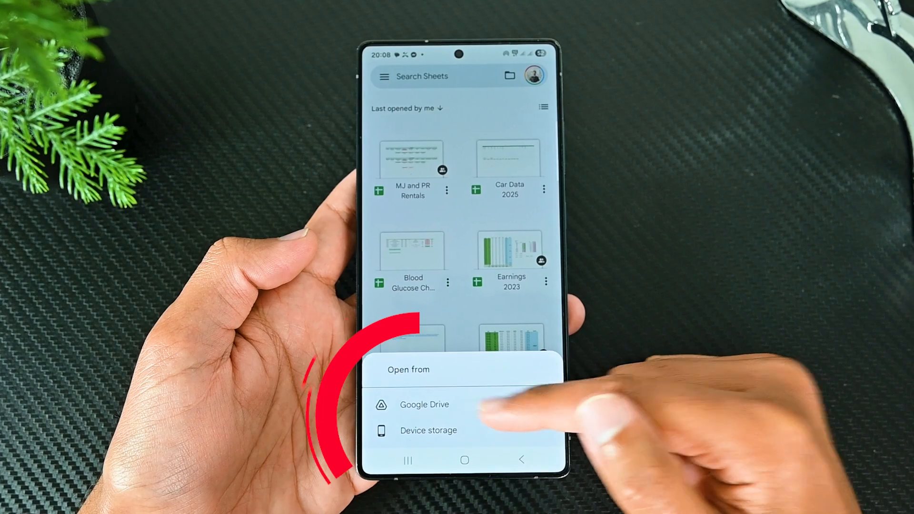
- Open an existing spreadsheet from Google Drive and scroll through its Personal, Yard, May and April sheets
{"action": "left_click", "coordinate": [424, 405]}
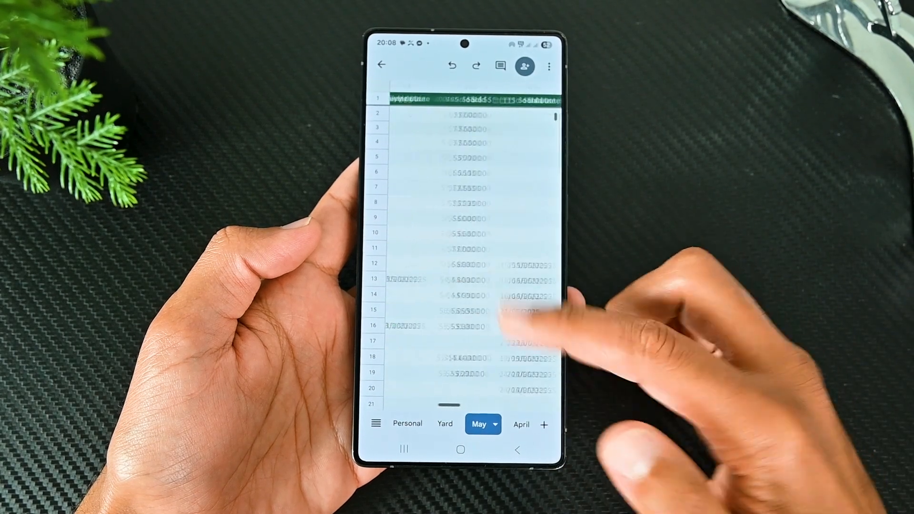
{"action": "scroll", "scroll_direction": "down", "scroll_amount": 3}
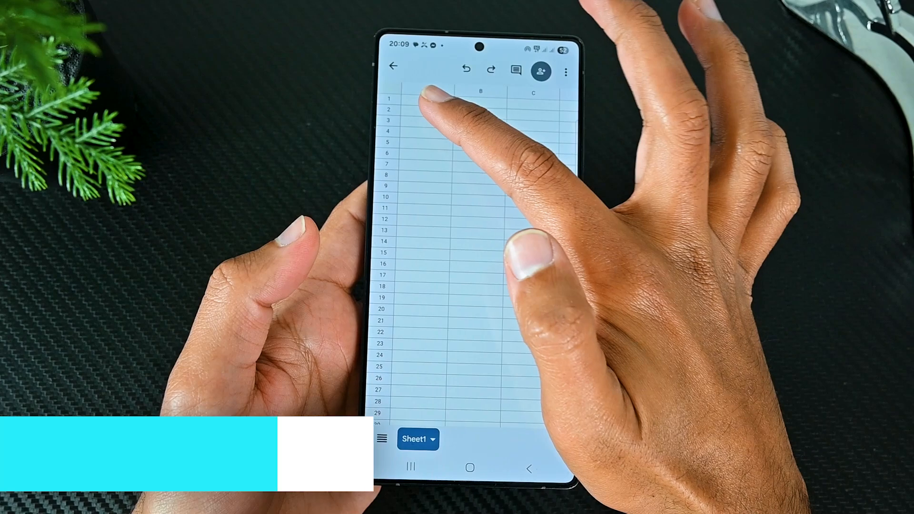
- Enter a bold 'Date' heading in A2 and browse the font list in the format panel
{"action": "left_click", "coordinate": [420, 110]}
{"action": "type", "text": "Date"}
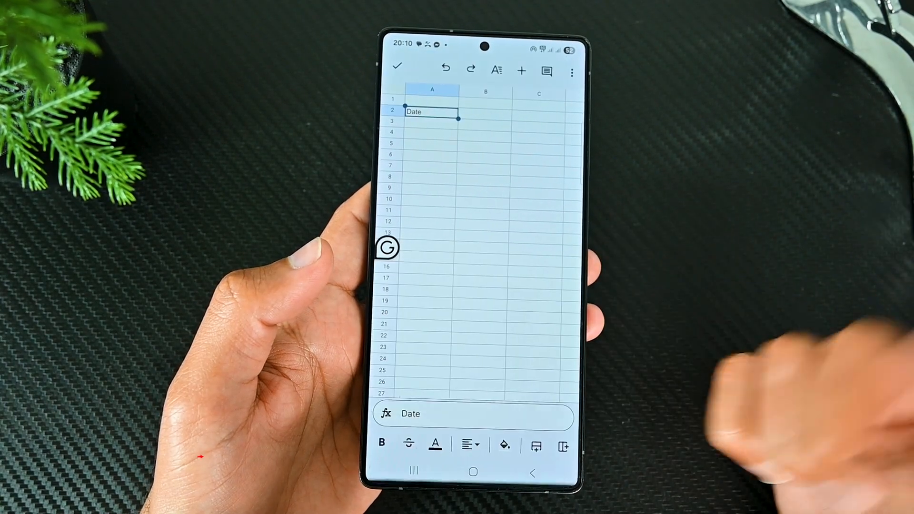
{"action": "left_click", "coordinate": [380, 459]}
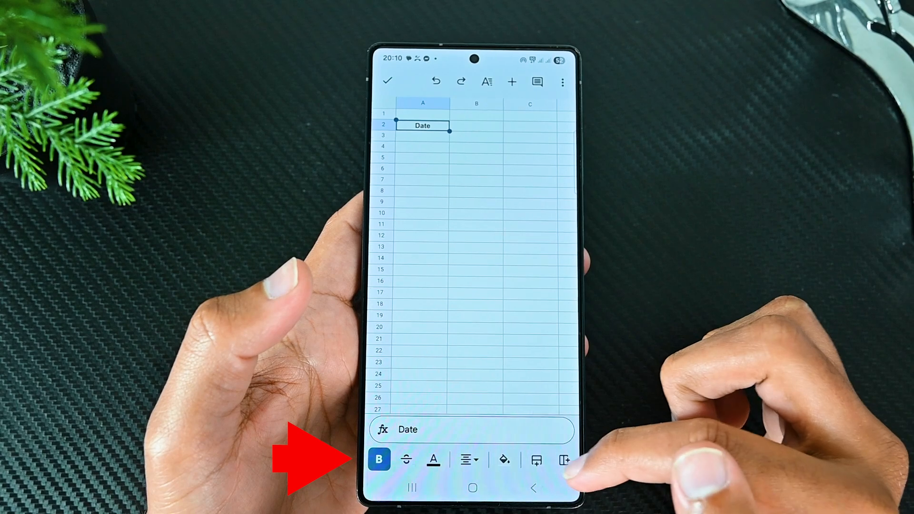
{"action": "left_click", "coordinate": [476, 141]}
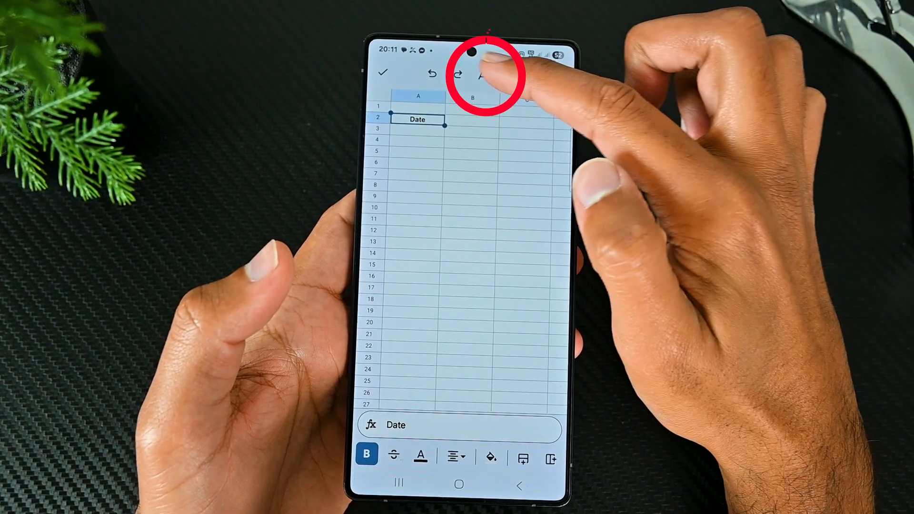
{"action": "left_click", "coordinate": [474, 70]}
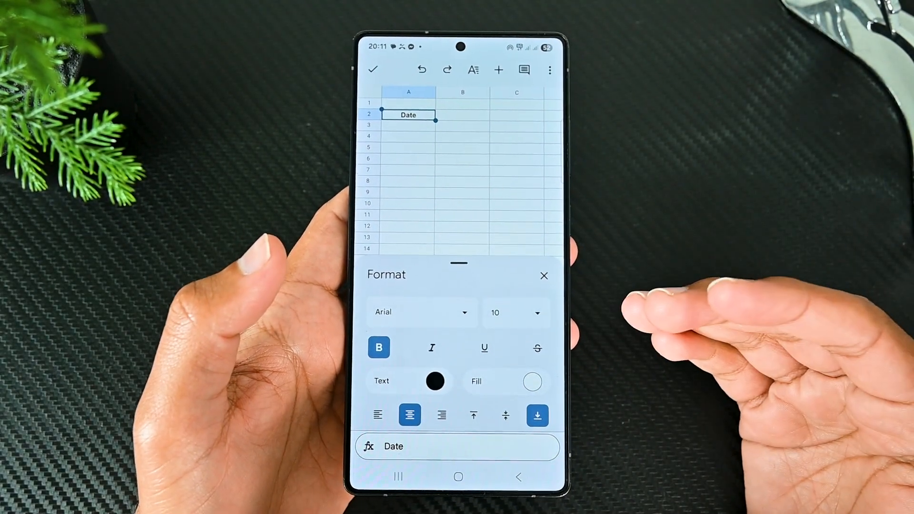
{"action": "left_click", "coordinate": [421, 312]}
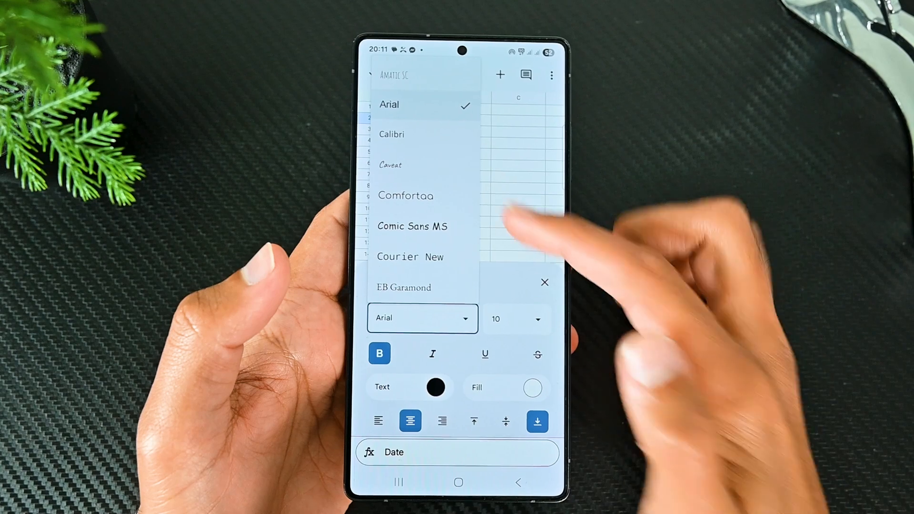
{"action": "left_click", "coordinate": [545, 282]}
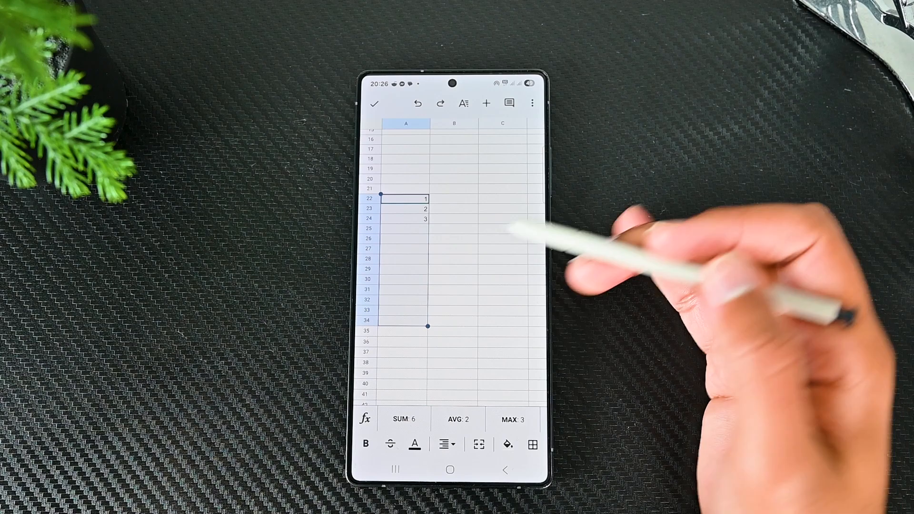
- Auto-fill A22:A34 with numbers 1 to 13 and B22:B28 with Monday through Sunday
{"action": "left_click", "coordinate": [406, 207]}
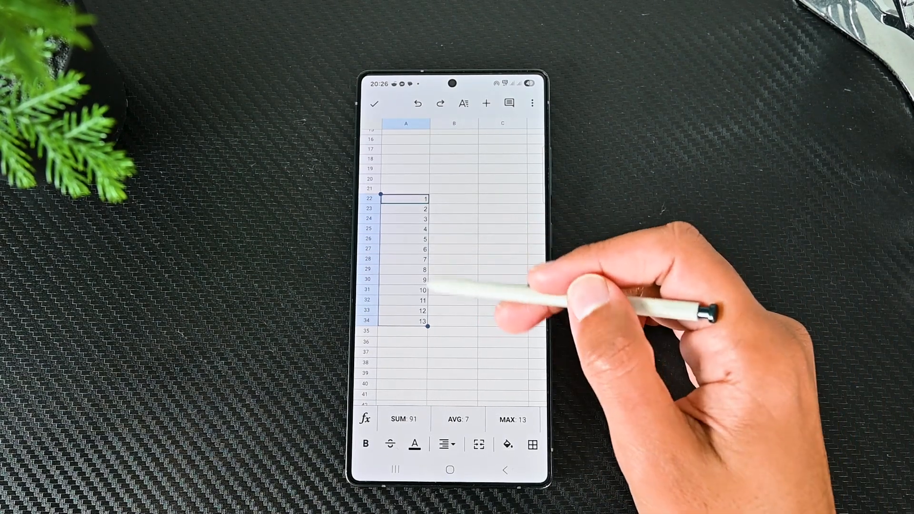
{"action": "left_click", "coordinate": [455, 208]}
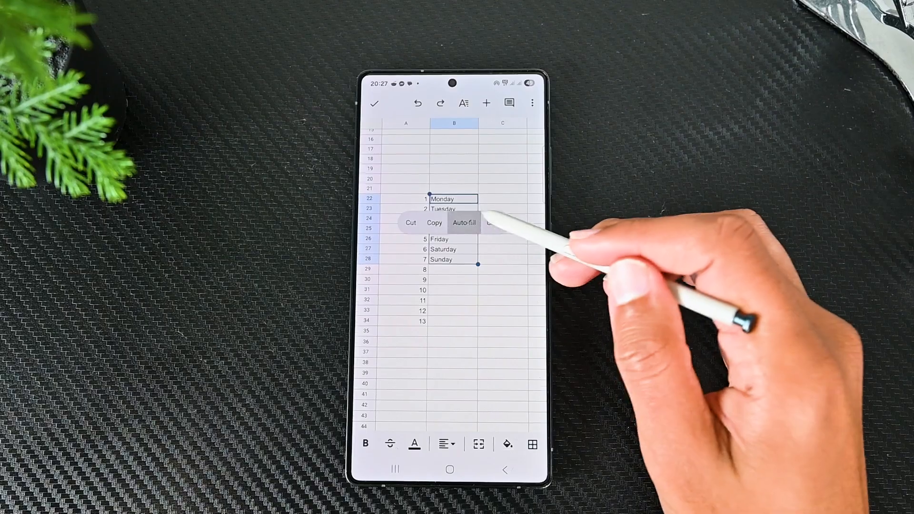
{"action": "left_click", "coordinate": [465, 223]}
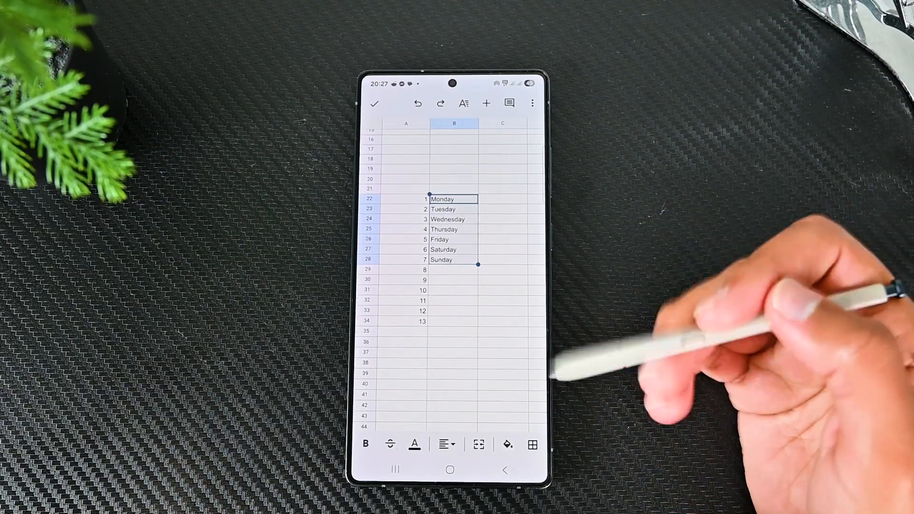
{"action": "left_click", "coordinate": [406, 199]}
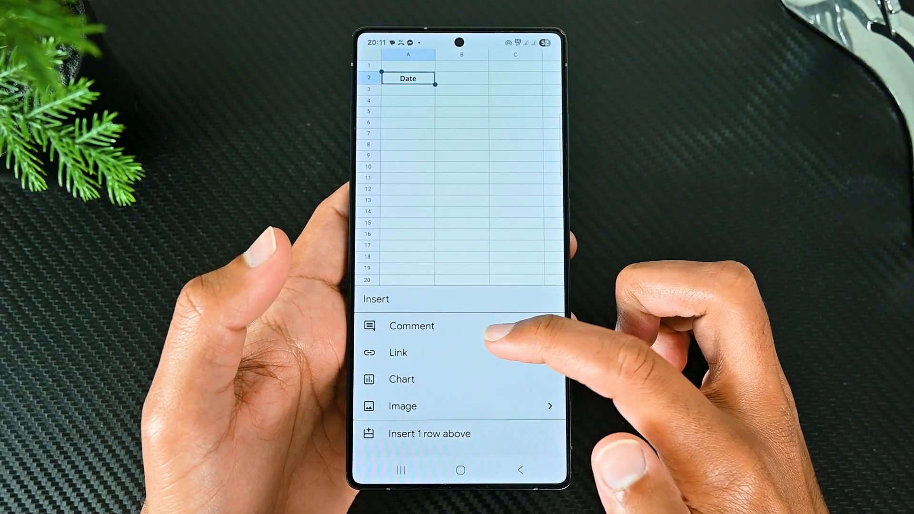
- Post the comment 'Good?' on the Date heading cell
{"action": "left_click", "coordinate": [412, 326]}
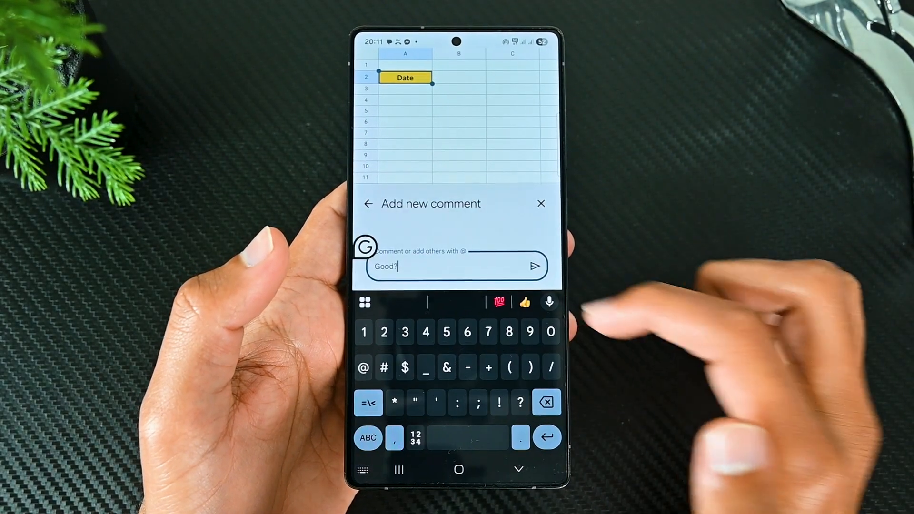
{"action": "left_click", "coordinate": [534, 266]}
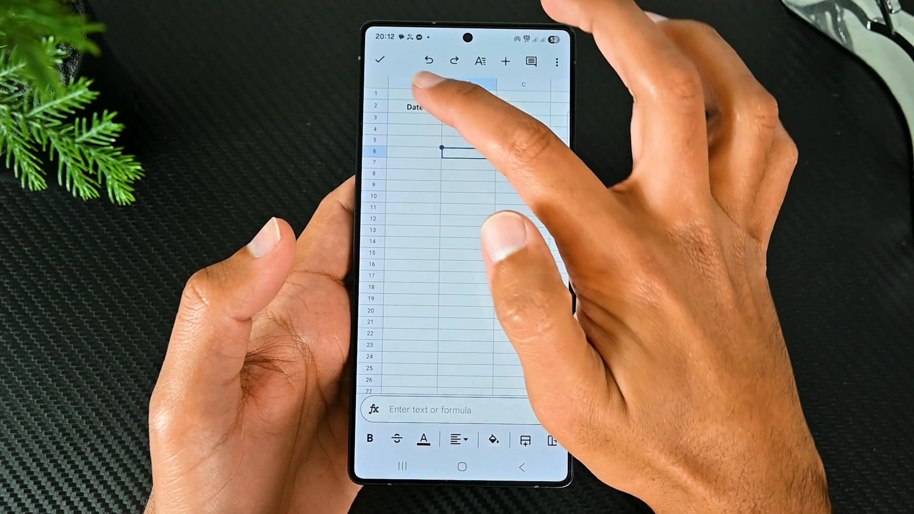
{"action": "left_click", "coordinate": [414, 106]}
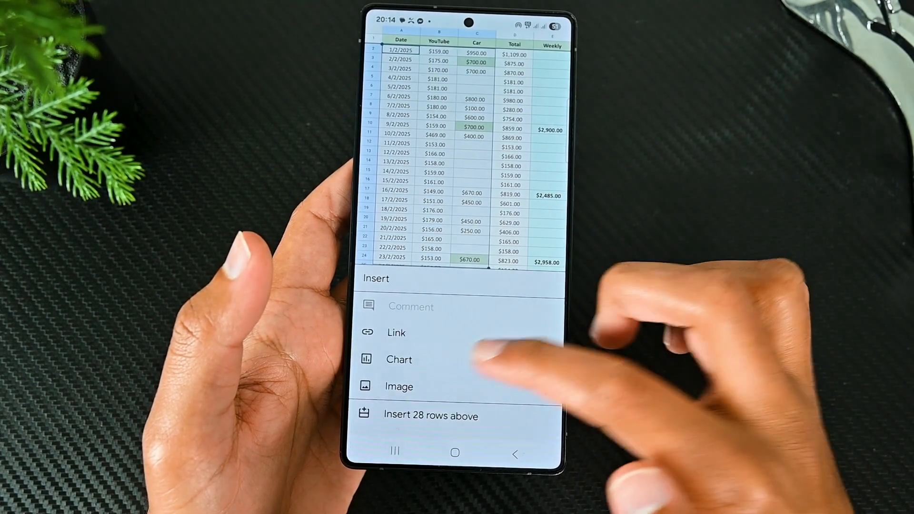
- Insert a recommended line chart of YouTube and Car amounts by date below the table
{"action": "left_click", "coordinate": [399, 359]}
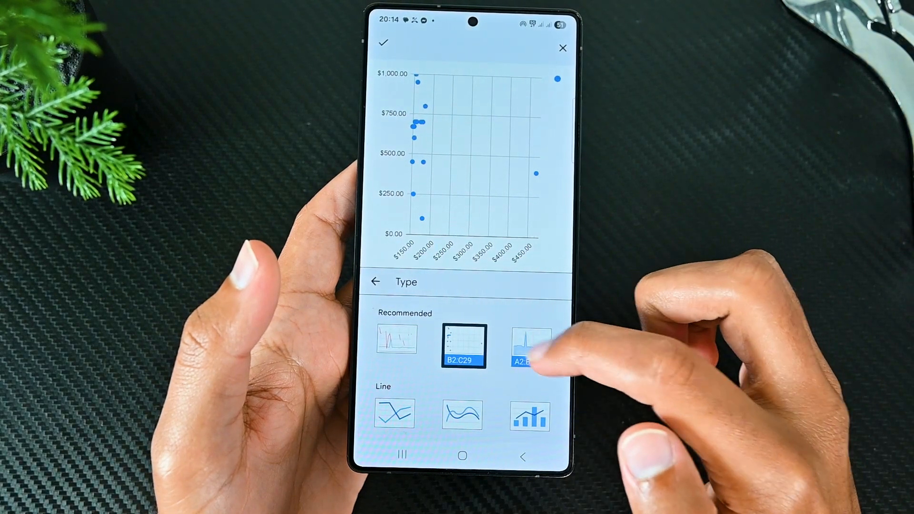
{"action": "left_click", "coordinate": [530, 345]}
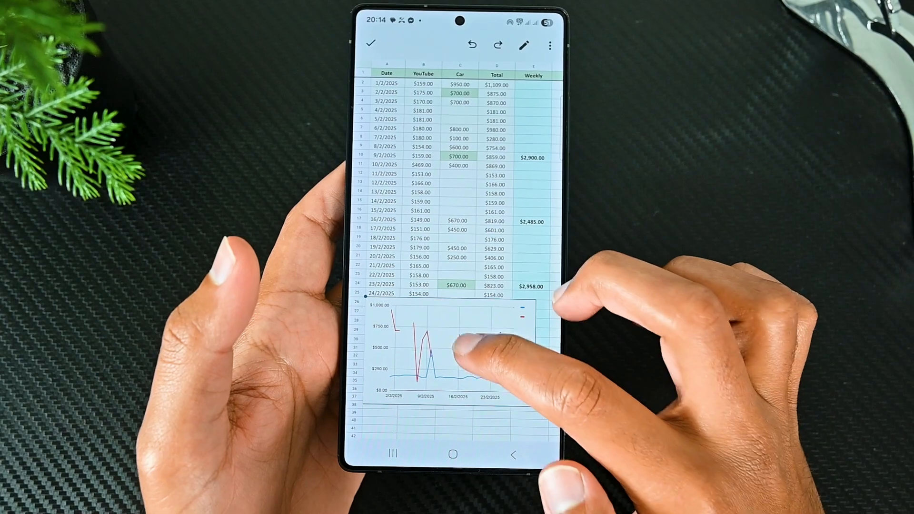
{"action": "scroll", "scroll_direction": "down", "scroll_amount": 3}
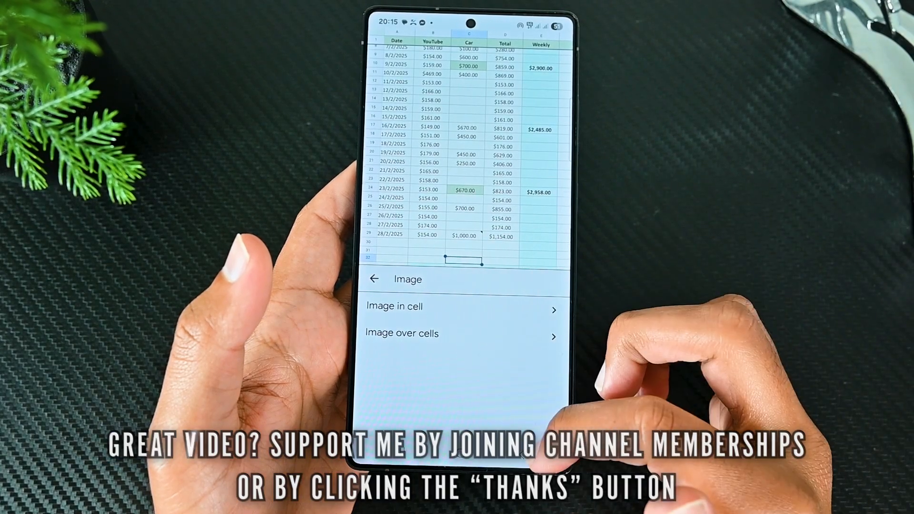
- Show the Image in cell and Image over cells insertion options
{"action": "left_click", "coordinate": [377, 280]}
{"action": "type", "text": "=a"}
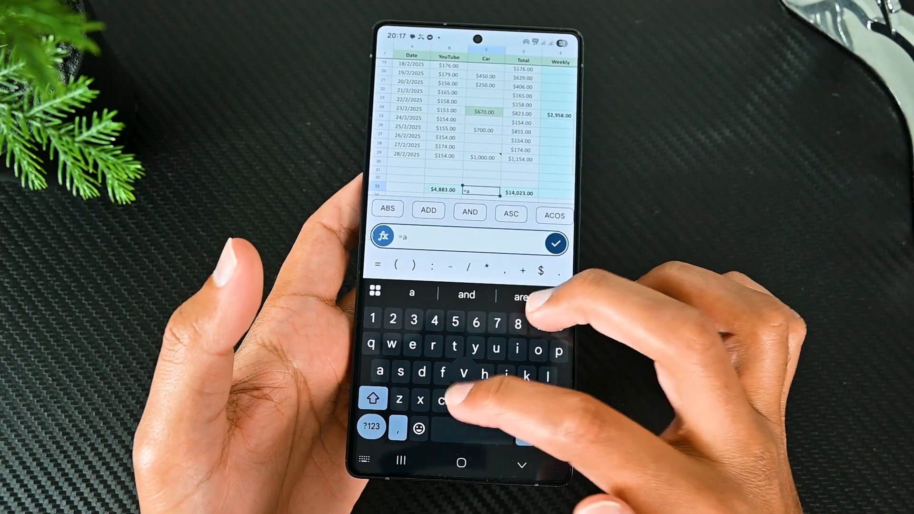
- Start a formula and browse function categories in the Insert function picker
{"action": "type", "text": "ver"}
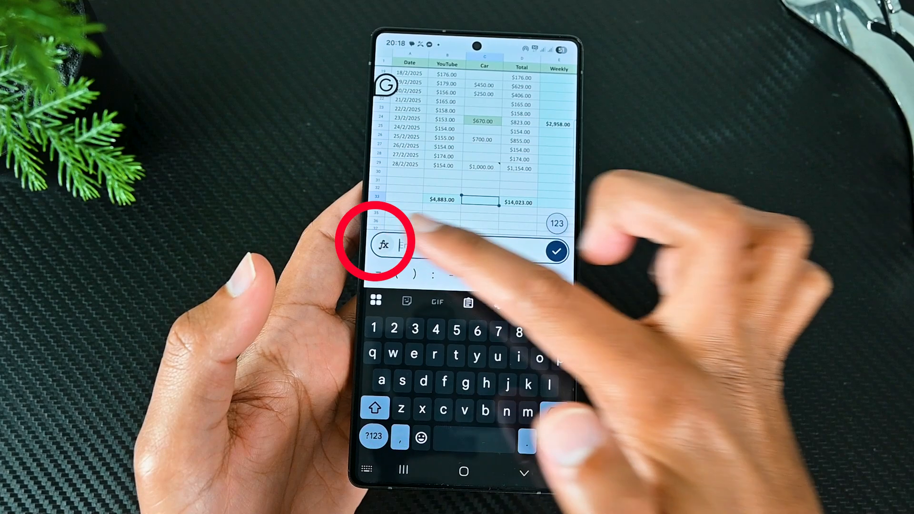
{"action": "left_click", "coordinate": [377, 251]}
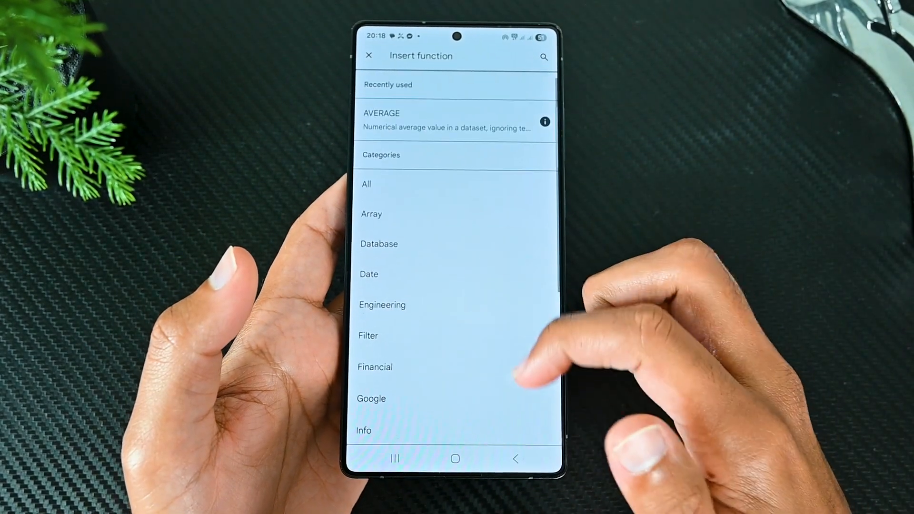
{"action": "left_click", "coordinate": [367, 184]}
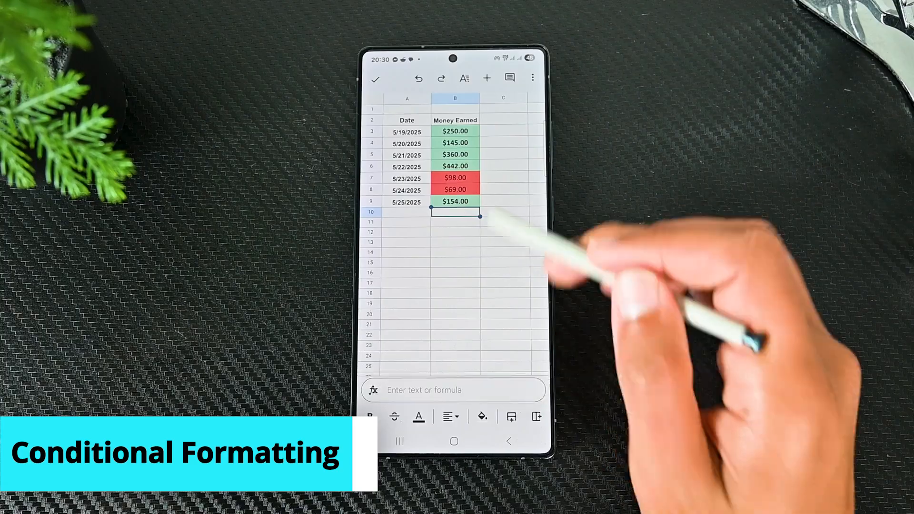
- Add a 'Greater than or equal to 100' rule on B3:B9 with green bold styling
{"action": "type", "text": "49"}
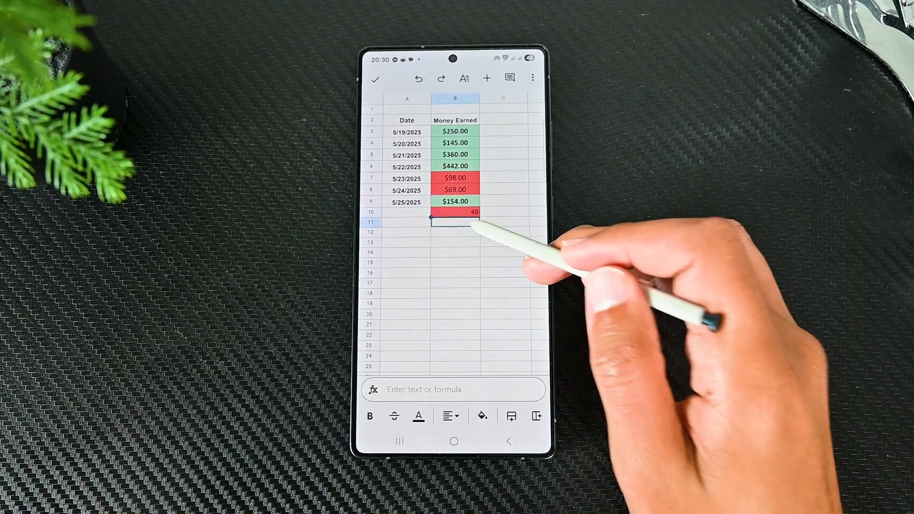
{"action": "type", "text": "123"}
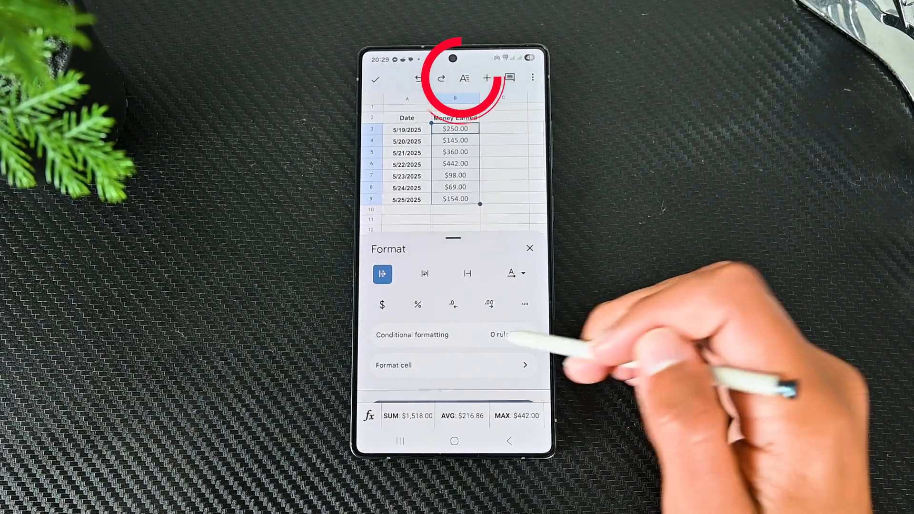
{"action": "left_click", "coordinate": [412, 334]}
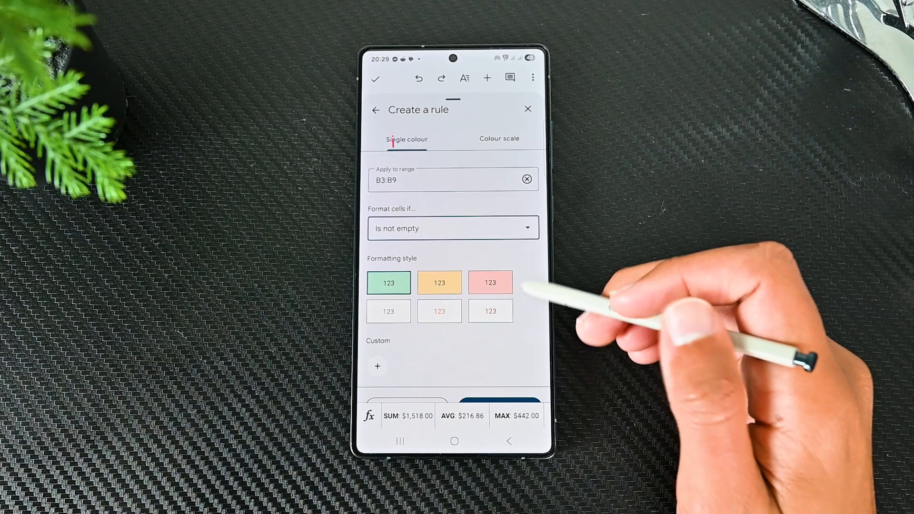
{"action": "left_click", "coordinate": [453, 229]}
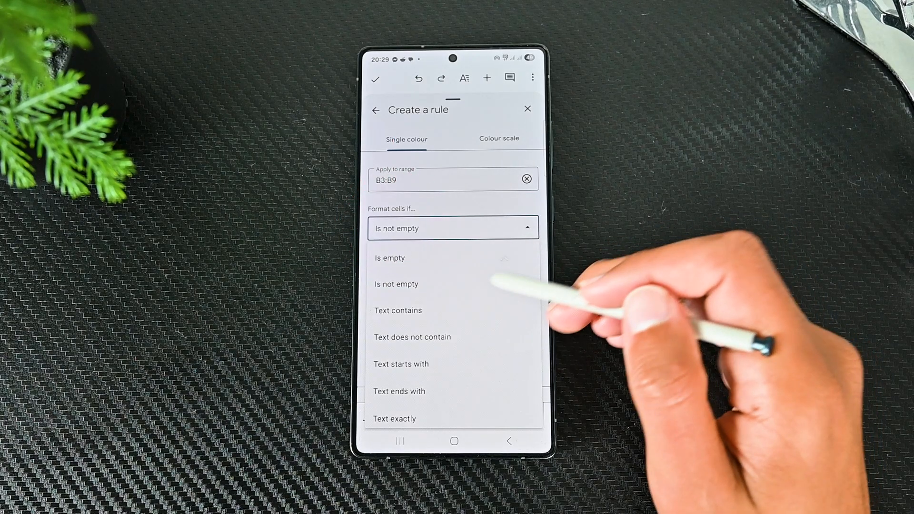
{"action": "scroll", "scroll_direction": "down", "scroll_amount": 3}
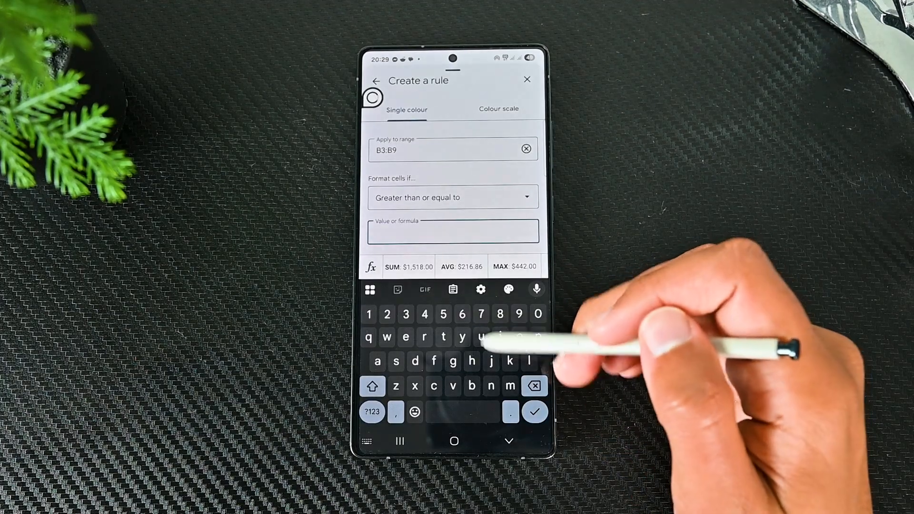
{"action": "left_click", "coordinate": [453, 232]}
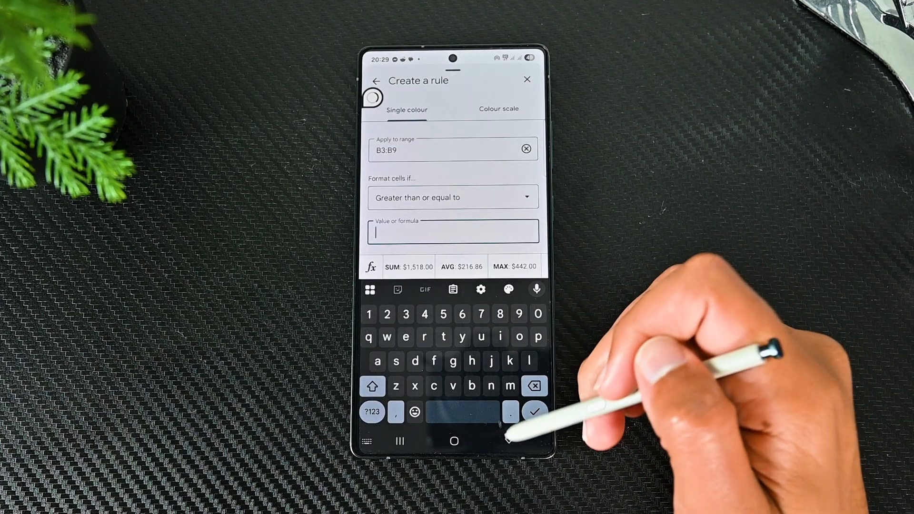
{"action": "type", "text": "1"}
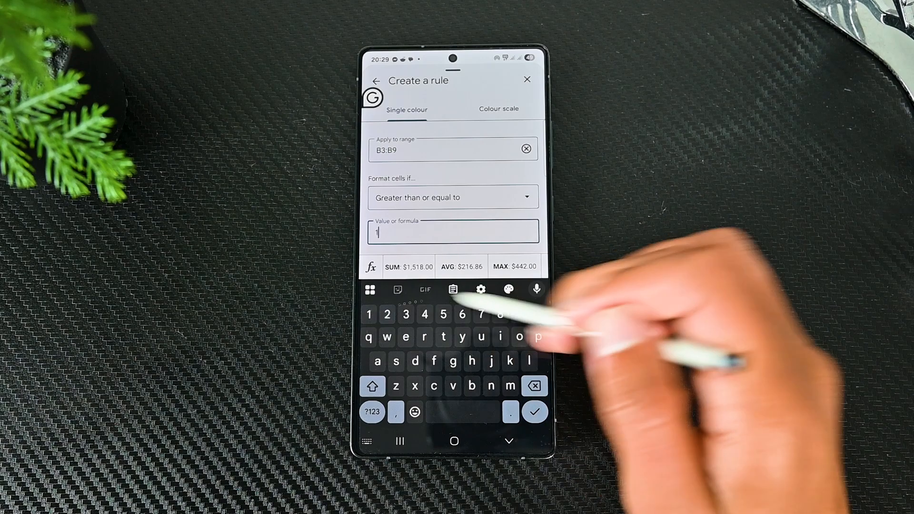
{"action": "type", "text": "00"}
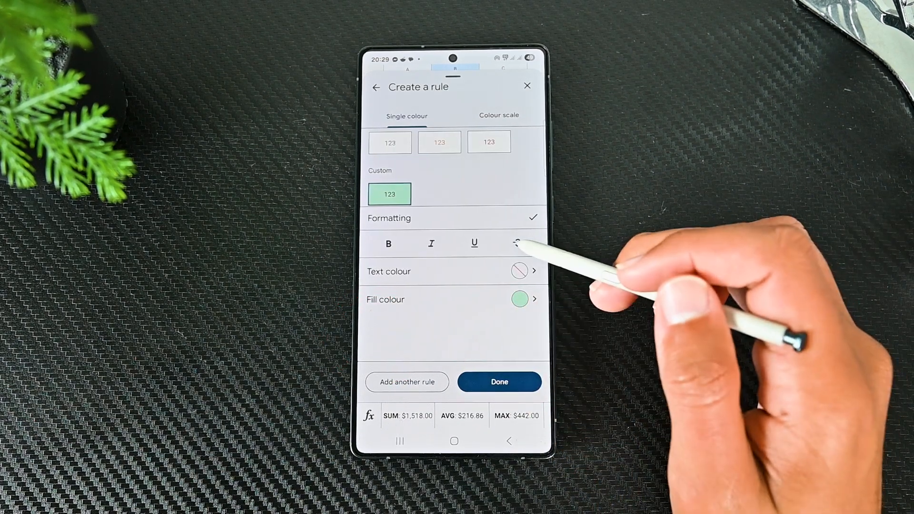
{"action": "left_click", "coordinate": [388, 243]}
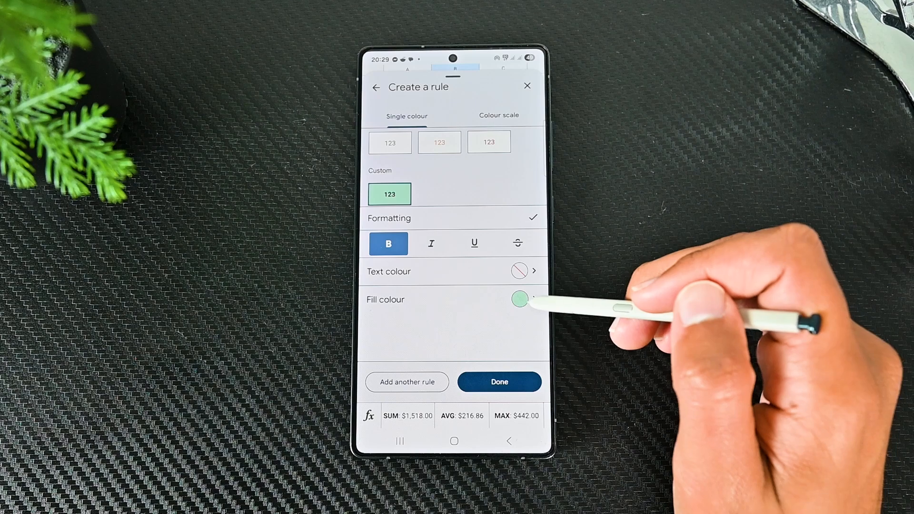
{"action": "left_click", "coordinate": [499, 382]}
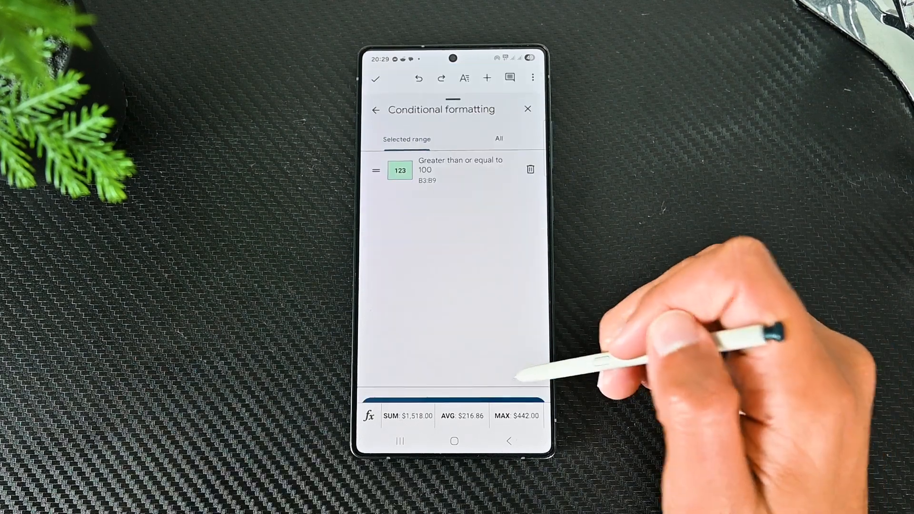
{"action": "left_click", "coordinate": [528, 109]}
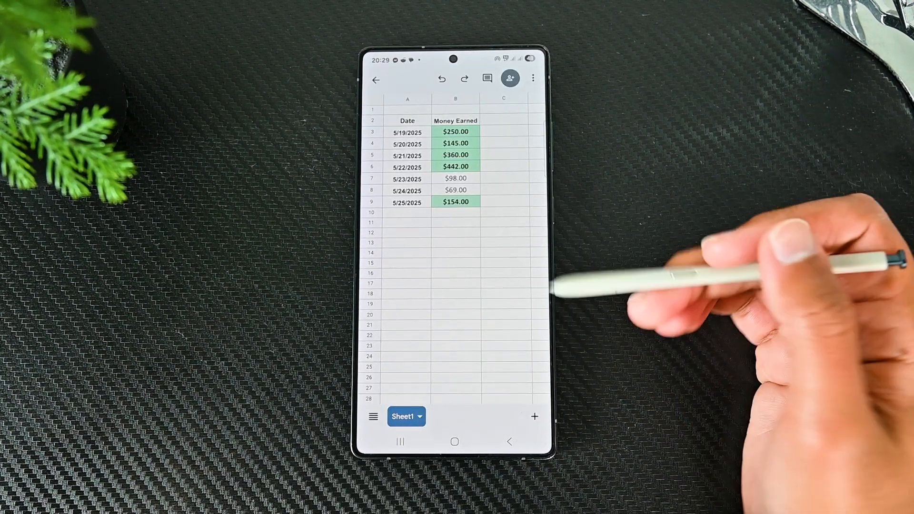
- Close the Money Earned spreadsheet and return to the Sheets home list
{"action": "type", "text": "49"}
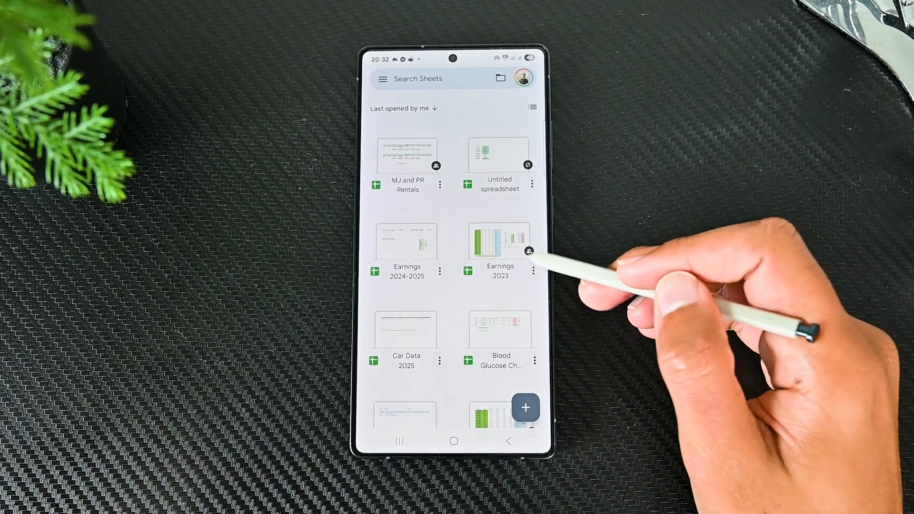
{"action": "mouse_move", "coordinate": [525, 251]}
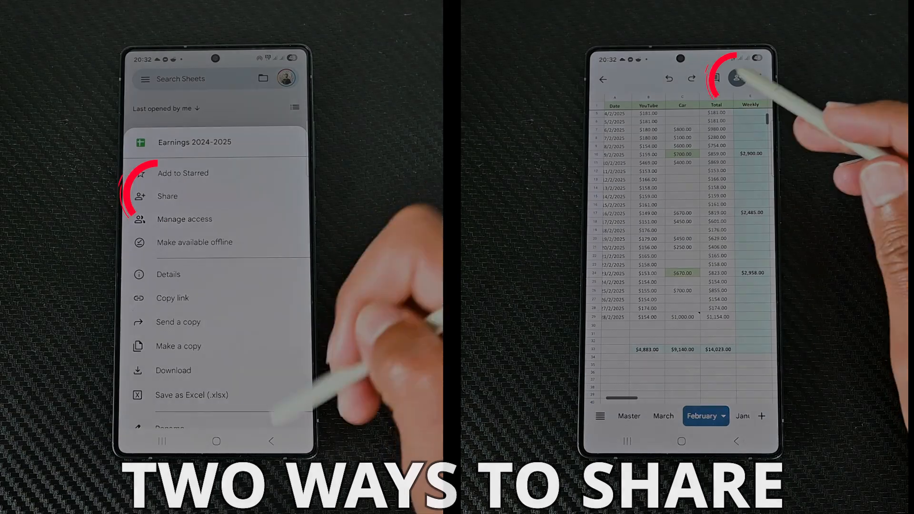
- Share Earnings 2024-2025 with a collaborator as Editor, with the message 'It's your job now'
{"action": "left_click", "coordinate": [167, 195]}
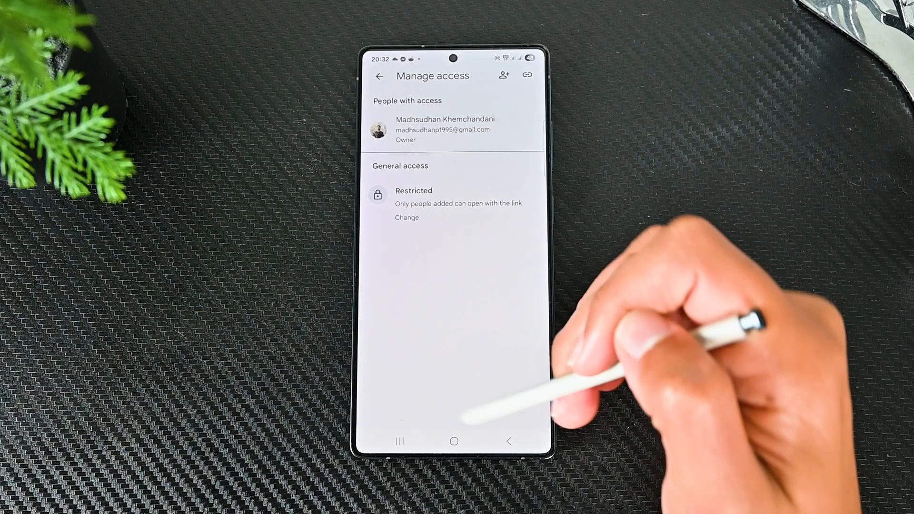
{"action": "left_click", "coordinate": [407, 217]}
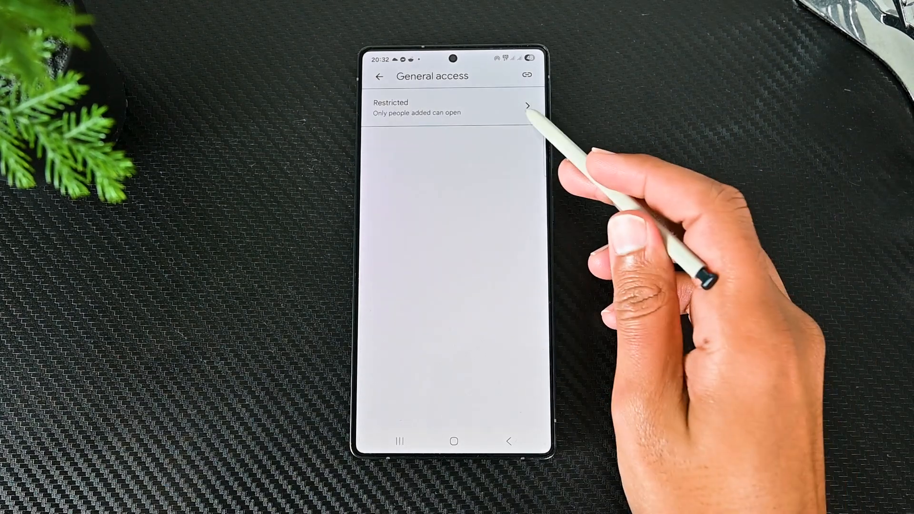
{"action": "left_click", "coordinate": [449, 107]}
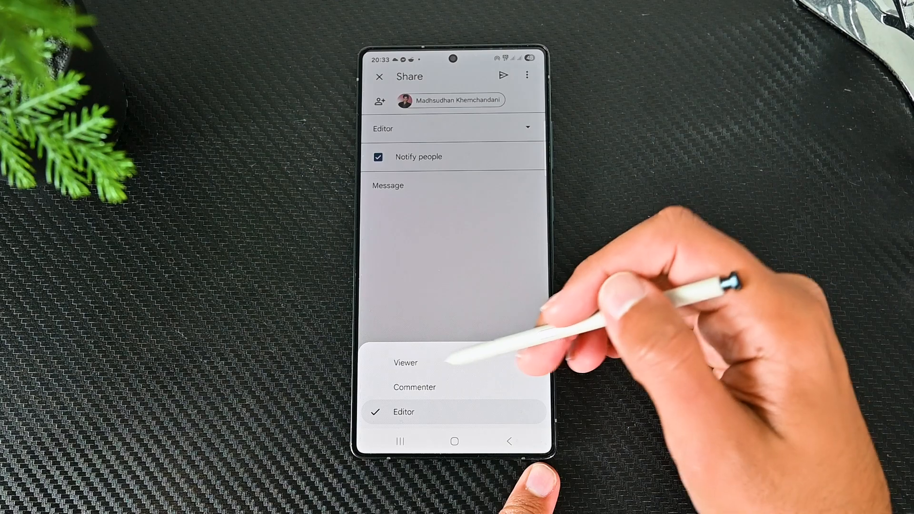
{"action": "left_click", "coordinate": [402, 411]}
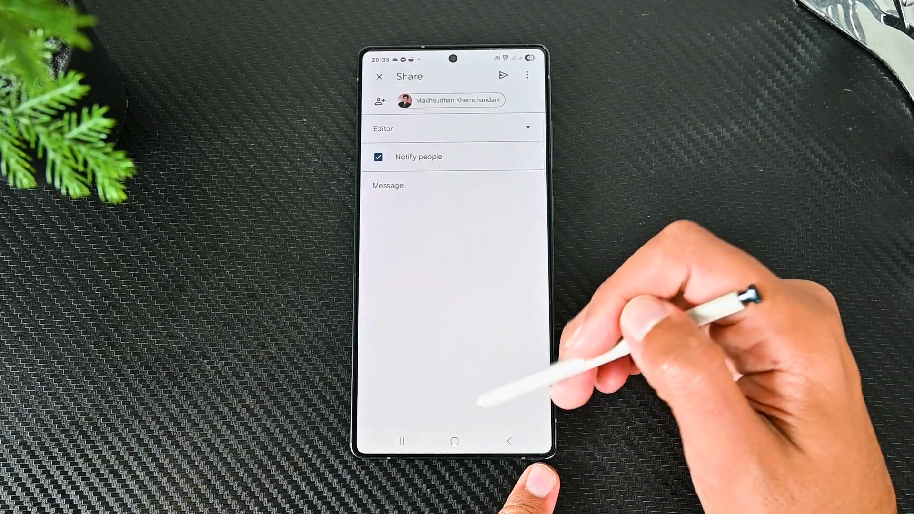
{"action": "left_click", "coordinate": [449, 185]}
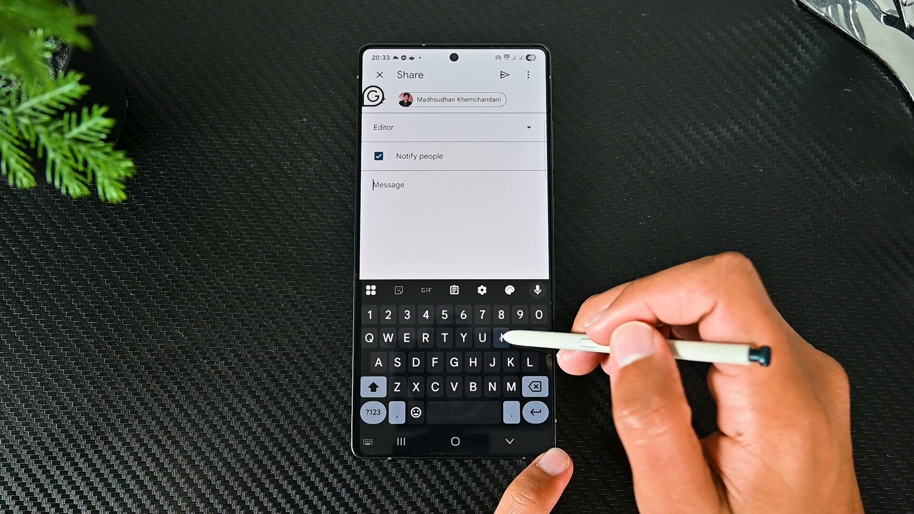
{"action": "type", "text": "It's your job now"}
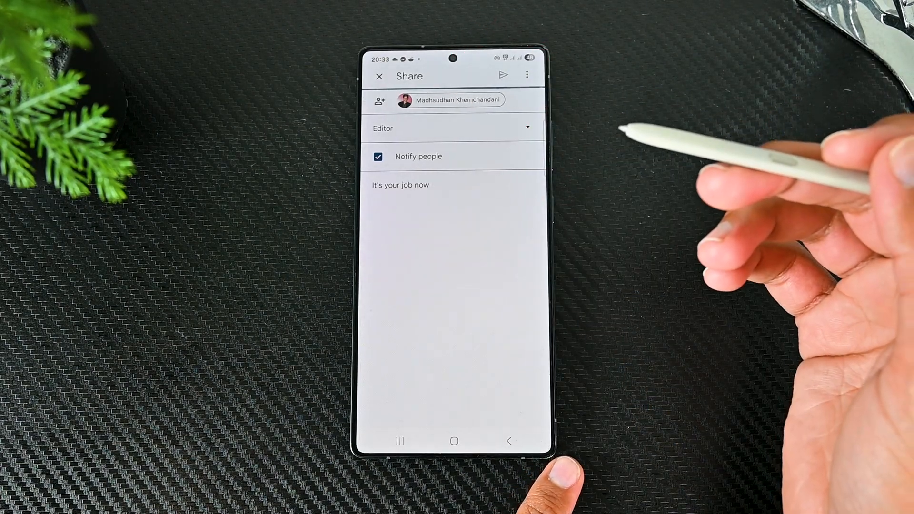
{"action": "left_click", "coordinate": [503, 76]}
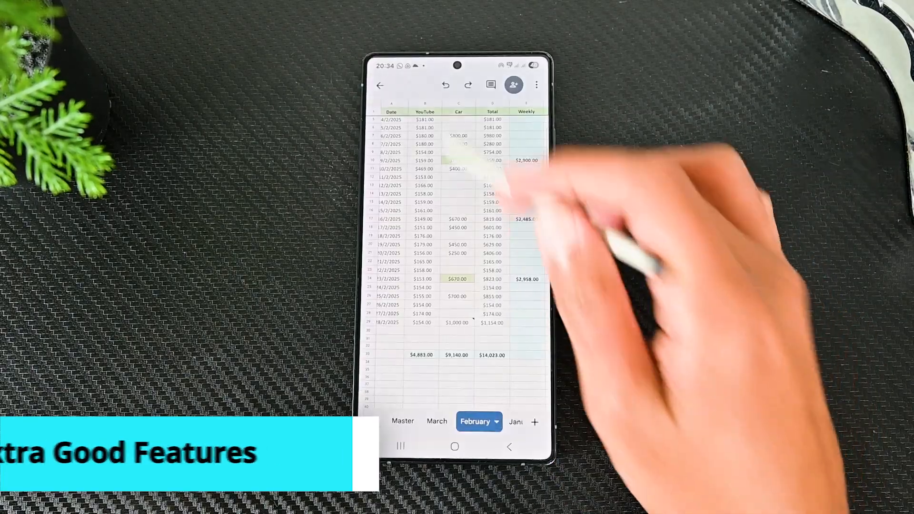
- Return to the spreadsheet list and move the Untitled spreadsheet to the Bin
{"action": "left_click", "coordinate": [380, 85]}
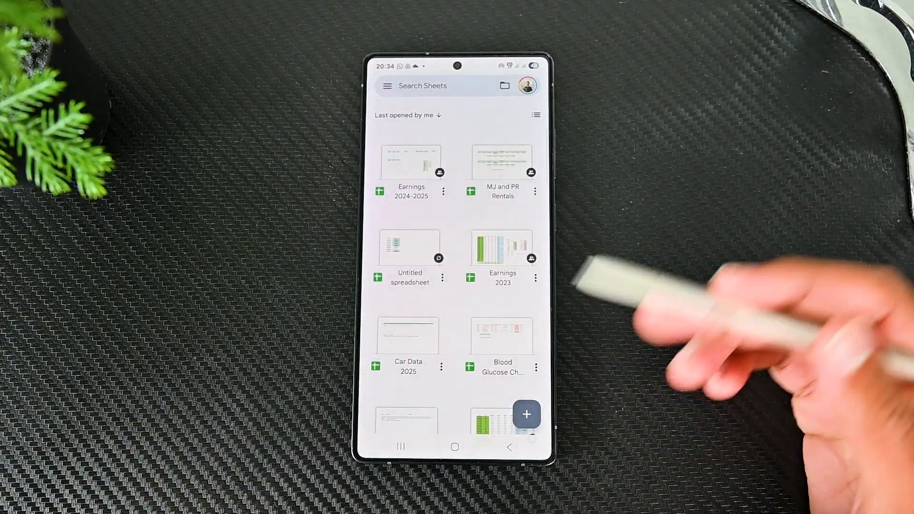
{"action": "left_click", "coordinate": [442, 278]}
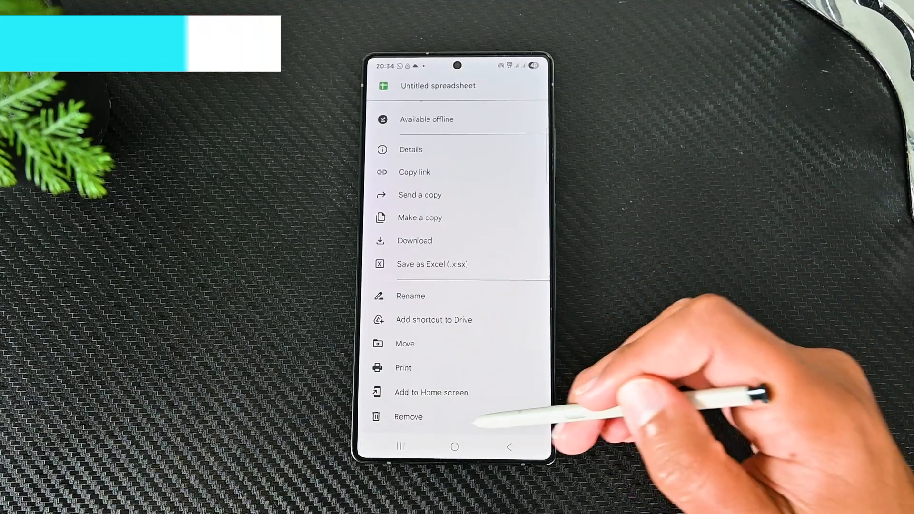
{"action": "left_click", "coordinate": [408, 417]}
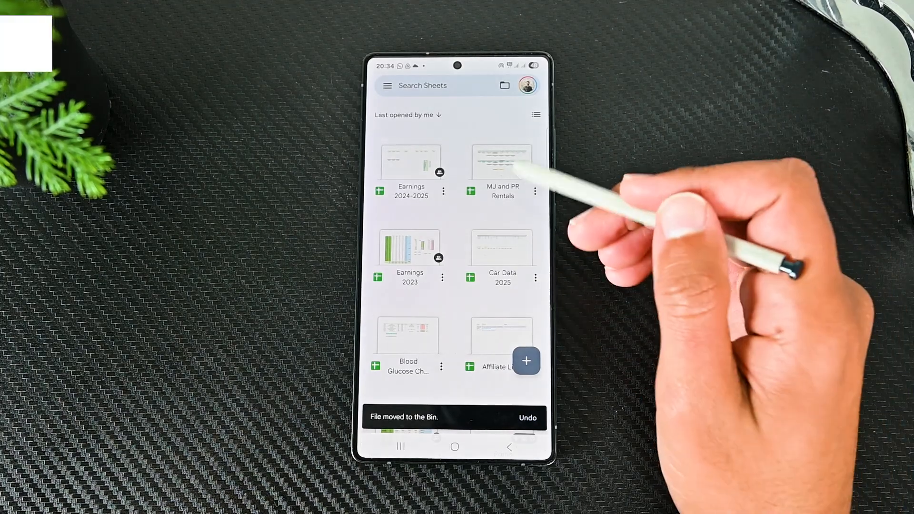
- Make MJ and PR Rentals available offline and check the Offline files section
{"action": "left_click", "coordinate": [535, 191]}
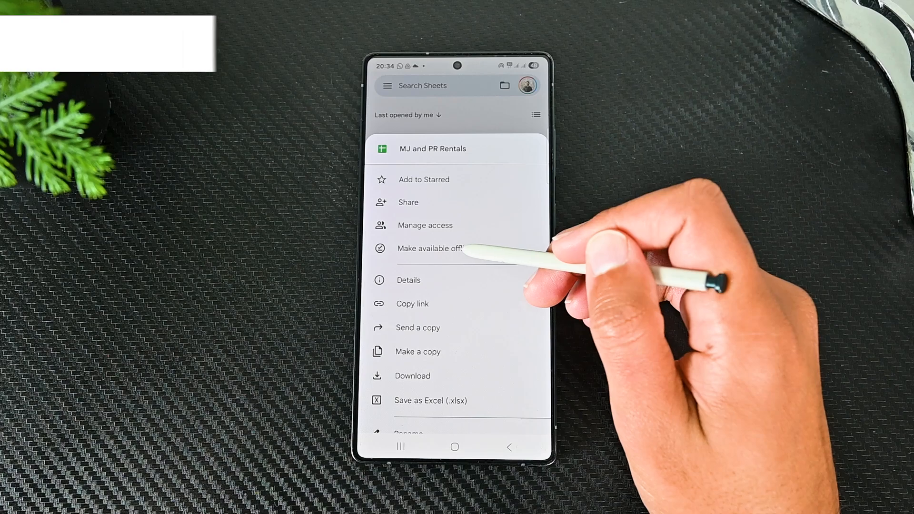
{"action": "left_click", "coordinate": [429, 248]}
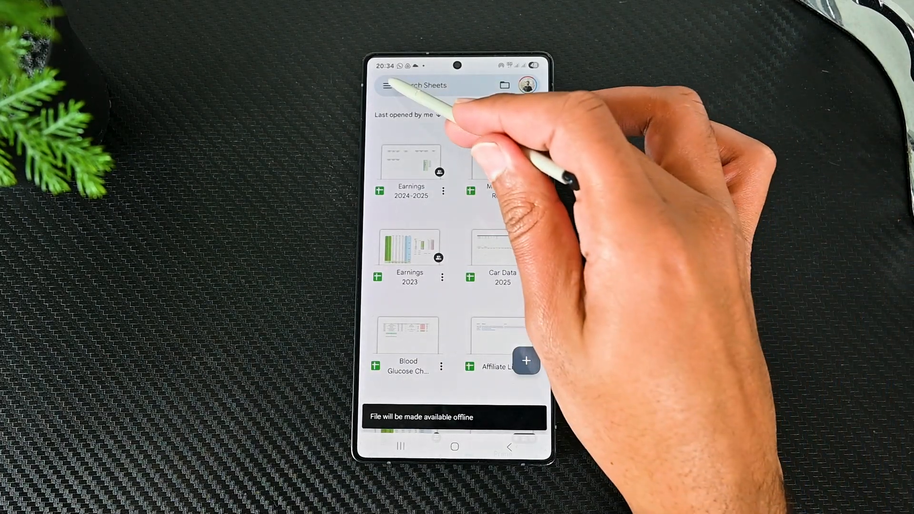
{"action": "left_click", "coordinate": [390, 86]}
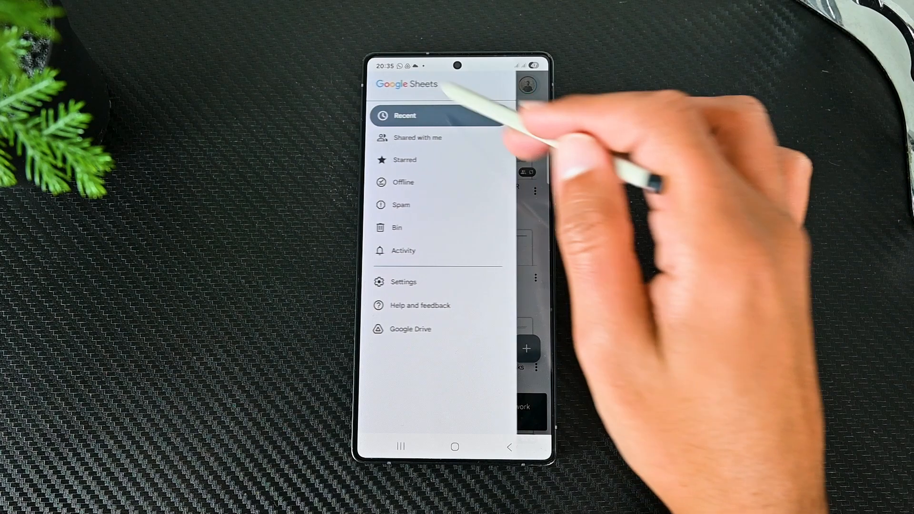
{"action": "left_click", "coordinate": [403, 182]}
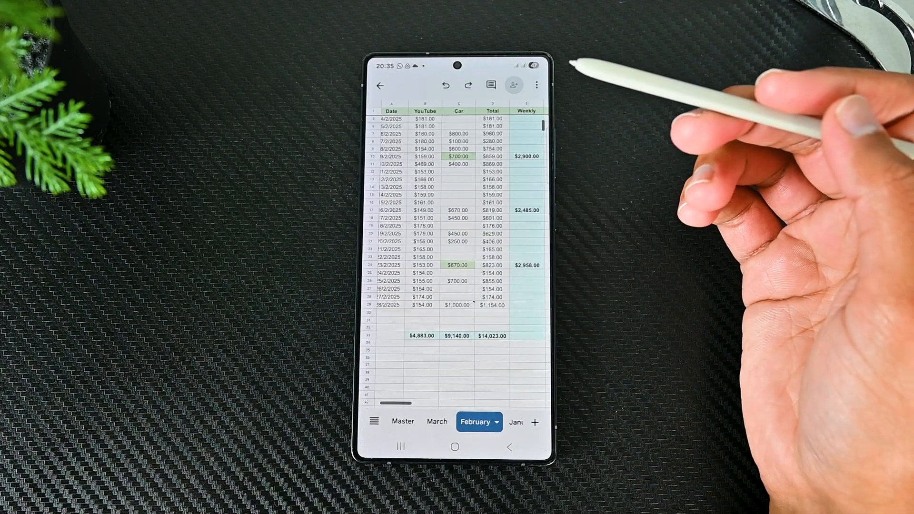
{"action": "left_click", "coordinate": [381, 85]}
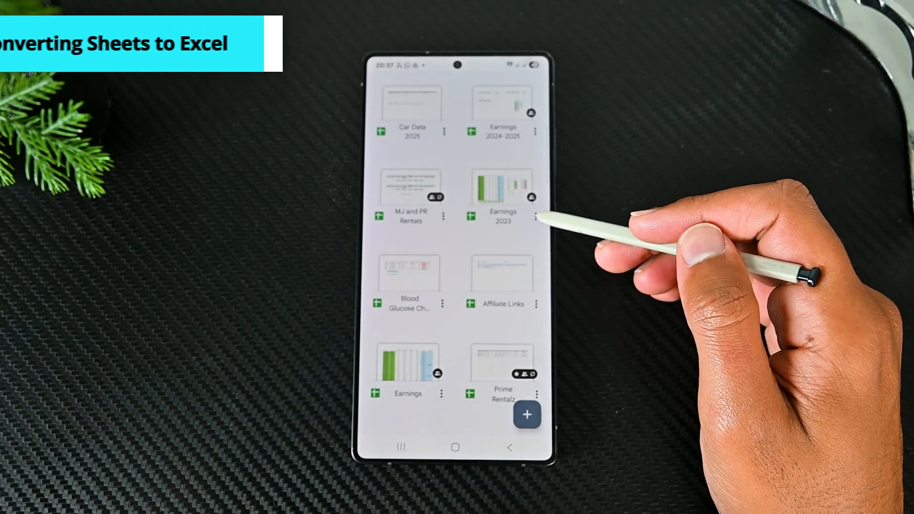
- Save Earnings 2023 as an Excel copy, Earnings 2023.xlsx, and dismiss the disclaimer
{"action": "left_click", "coordinate": [537, 217]}
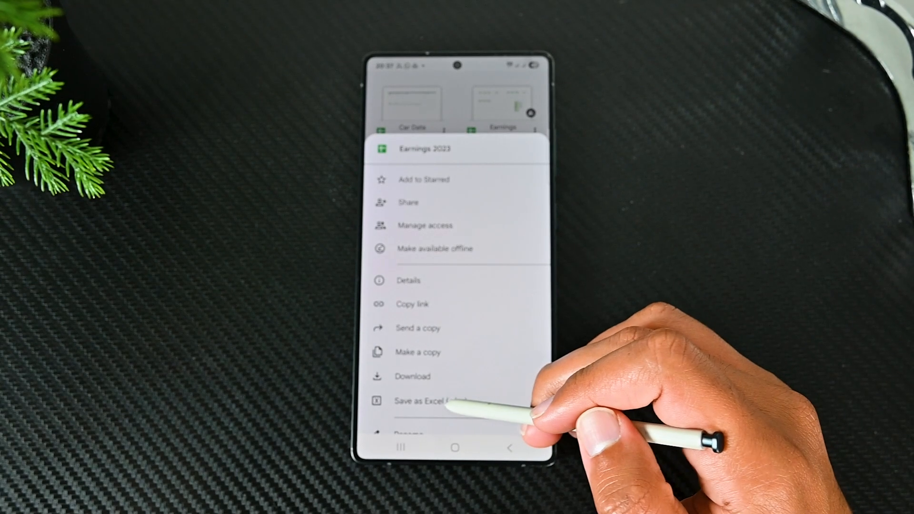
{"action": "left_click", "coordinate": [426, 402]}
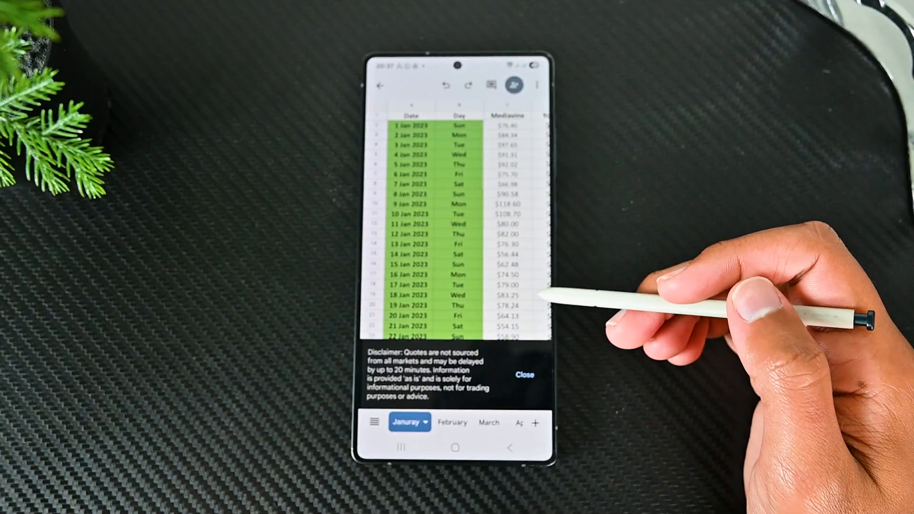
{"action": "left_click", "coordinate": [523, 374]}
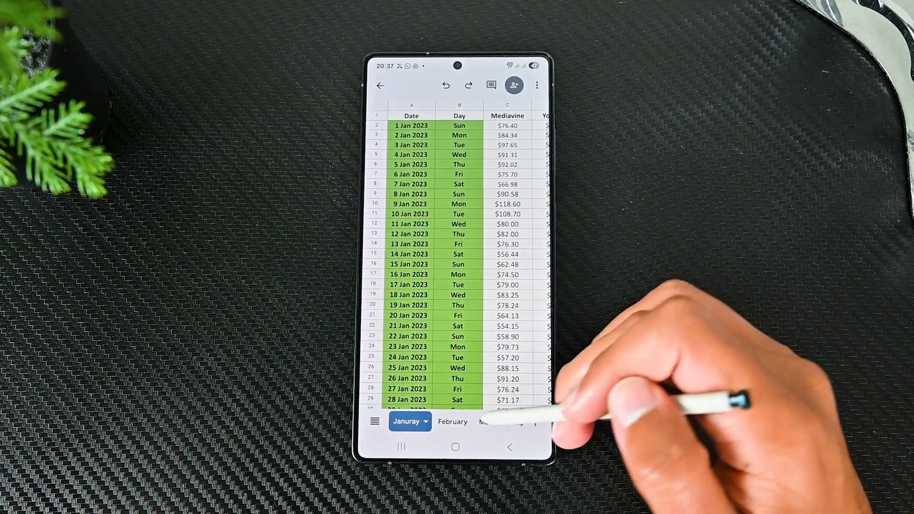
{"action": "left_click", "coordinate": [380, 86]}
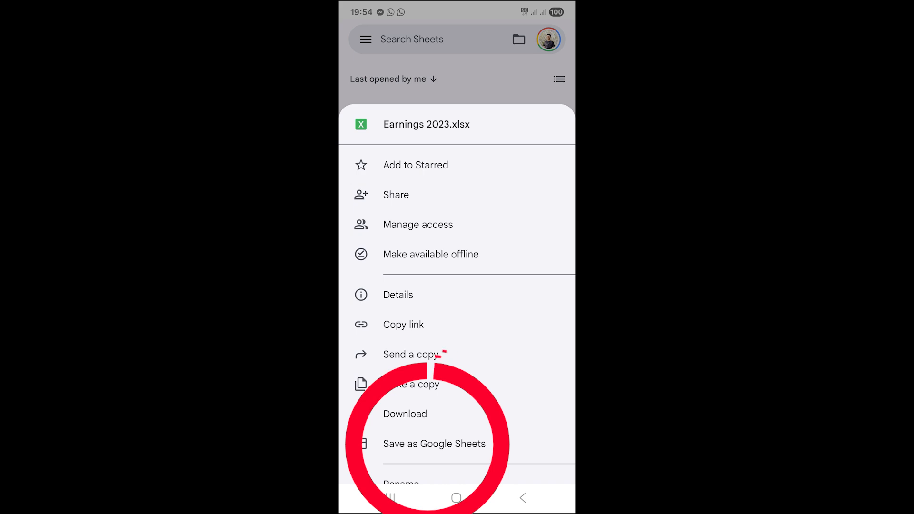
{"action": "left_click", "coordinate": [434, 443]}
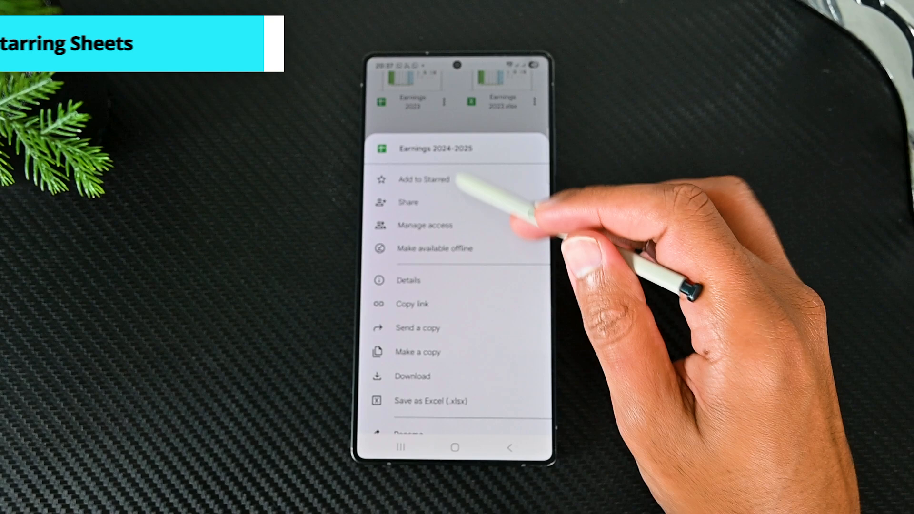
- Add Earnings 2024-2025 to Starred and view the Starred spreadsheets list
{"action": "left_click", "coordinate": [424, 179]}
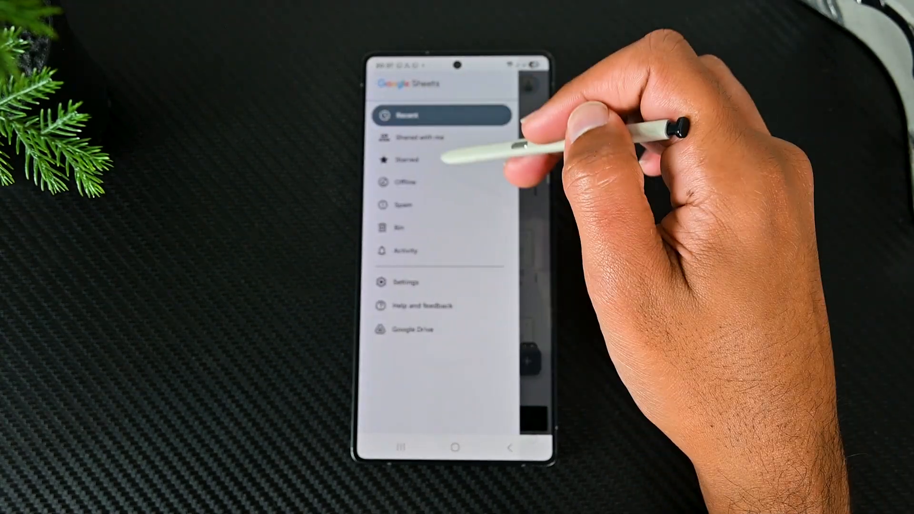
{"action": "left_click", "coordinate": [407, 159]}
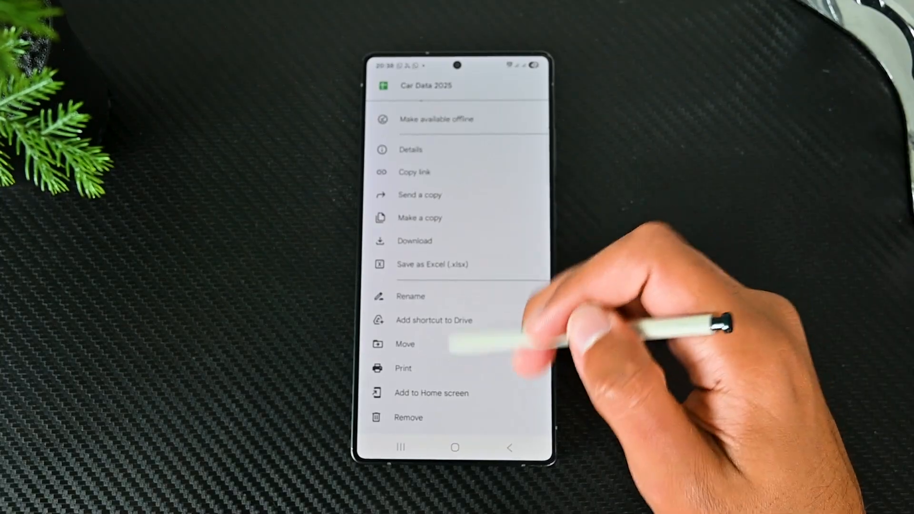
{"action": "scroll", "scroll_direction": "down", "scroll_amount": 3}
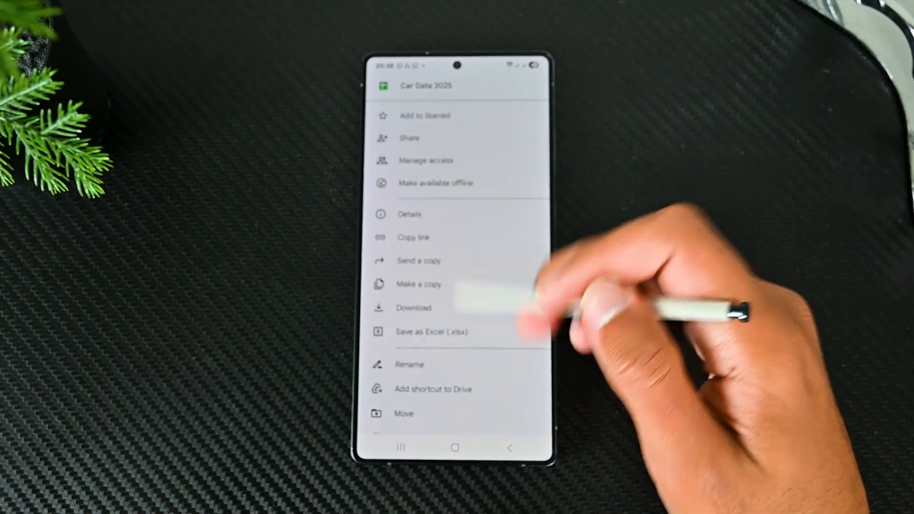